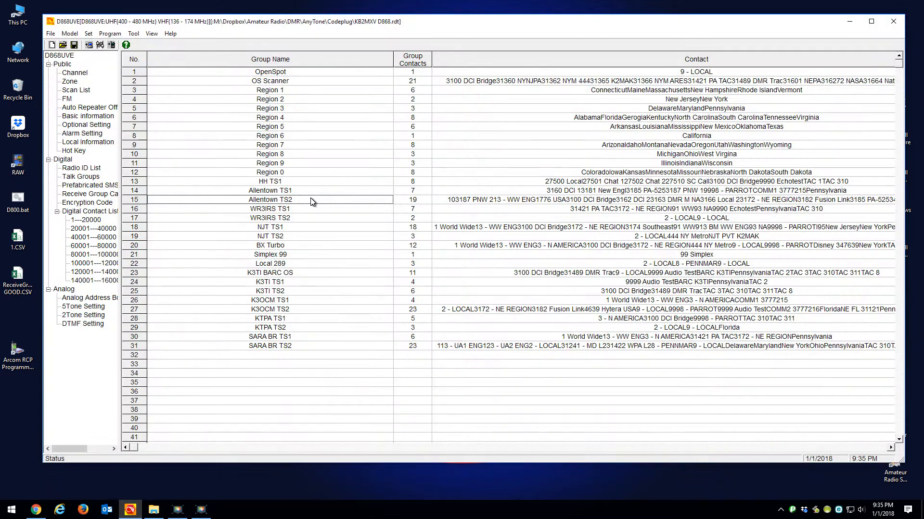
mouse_move(344, 167)
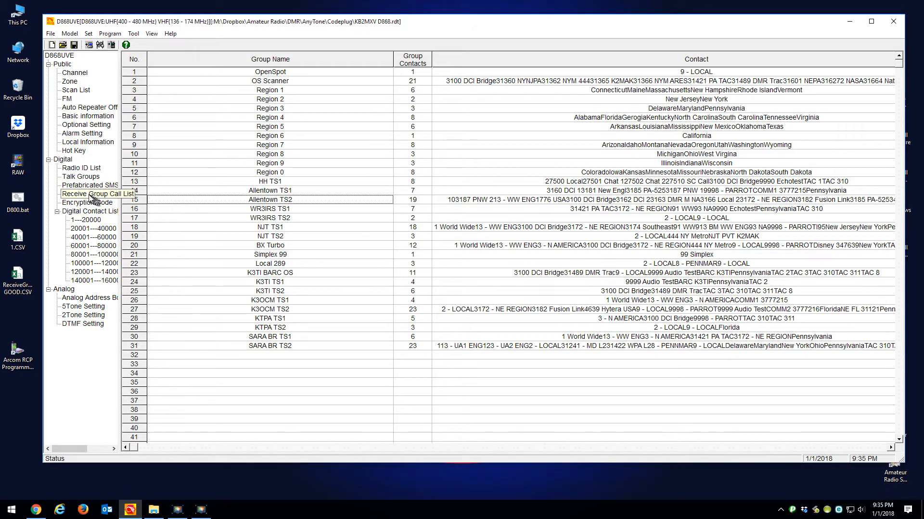
mouse_move(327, 299)
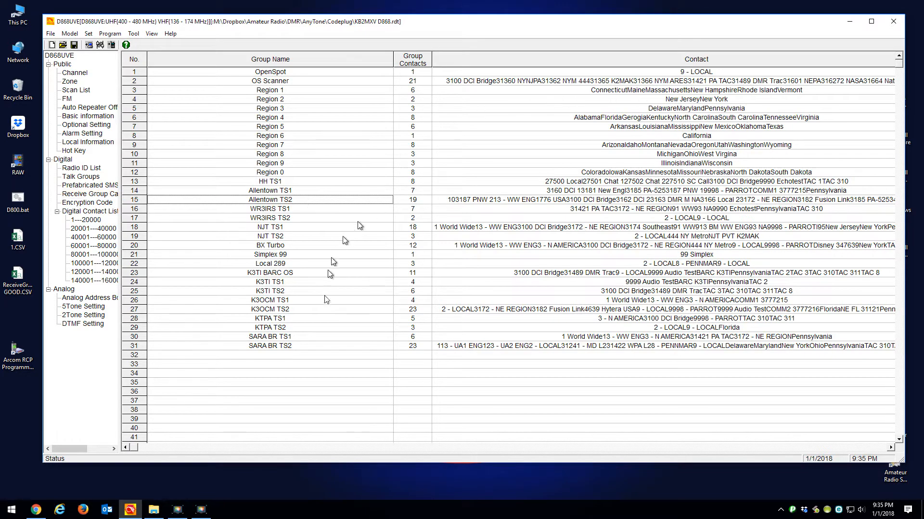
mouse_move(344, 249)
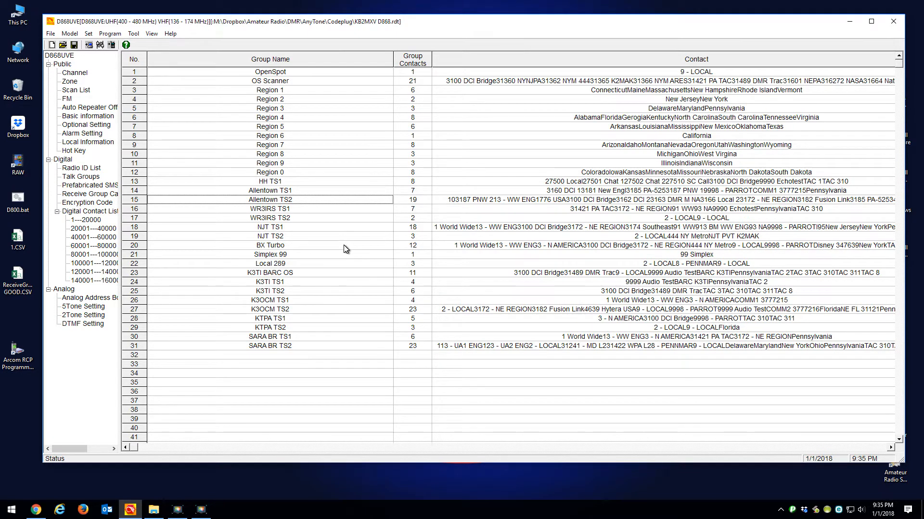
mouse_move(366, 282)
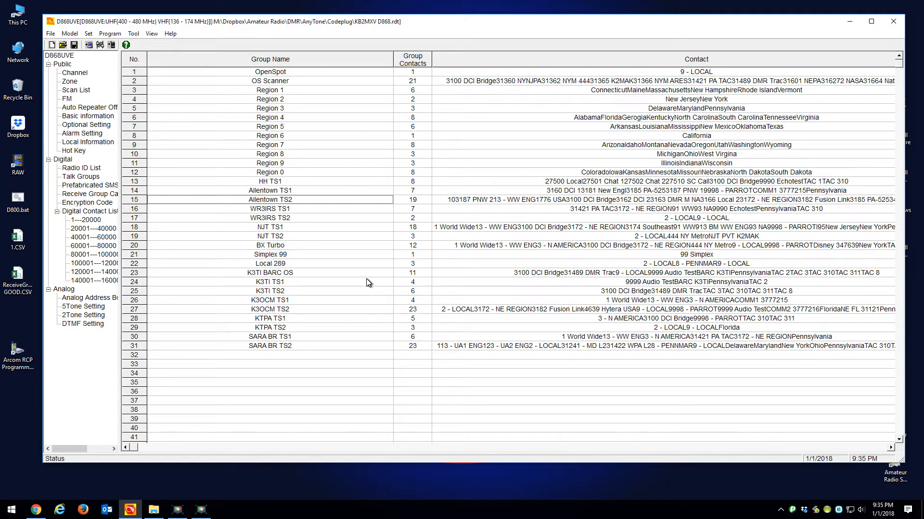
mouse_move(402, 306)
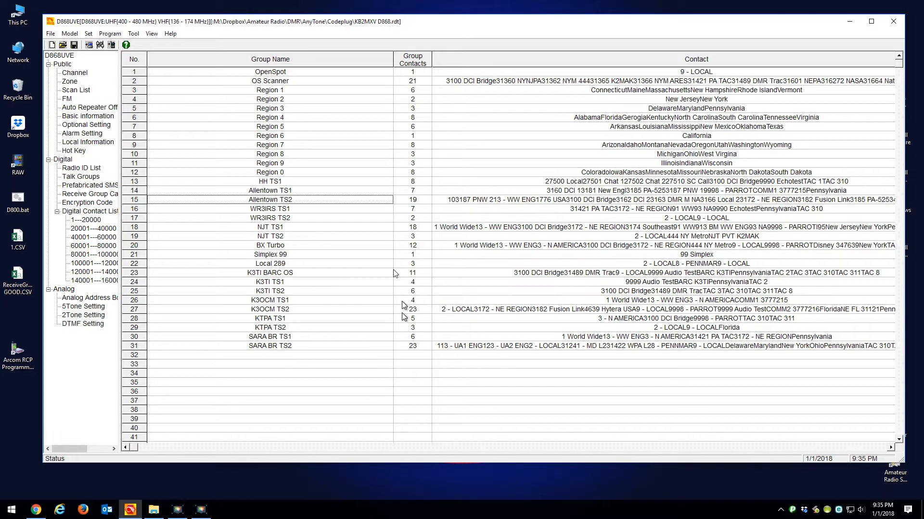
Export the Receive Group Call List to export.CSV on the Desktop and confirm completion.
left_click(133, 33)
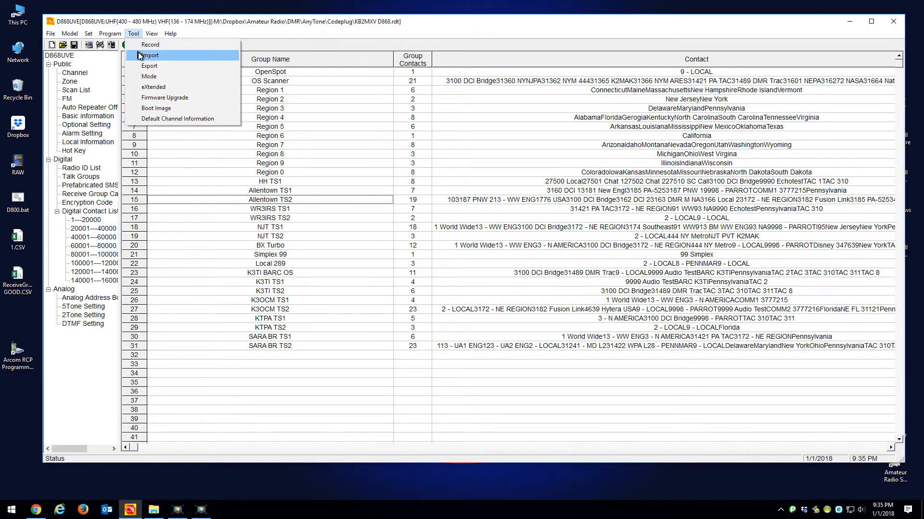
left_click(151, 66)
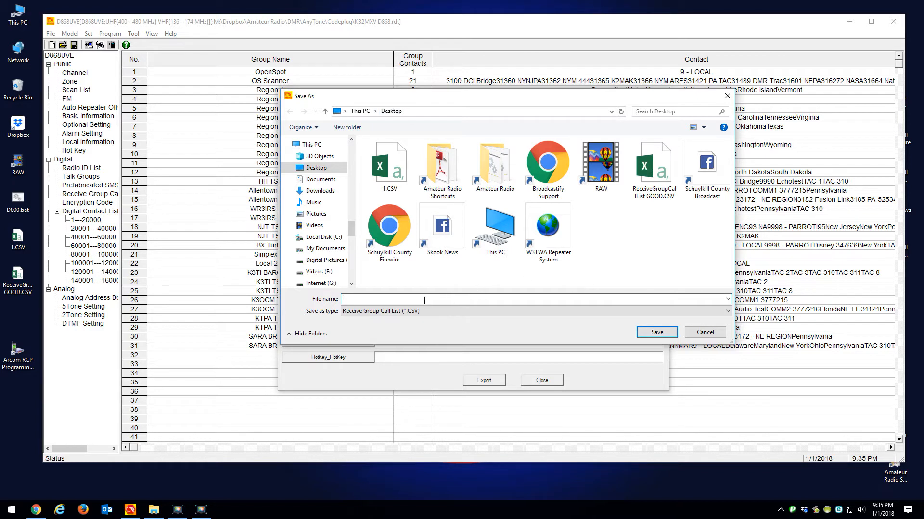
type("T")
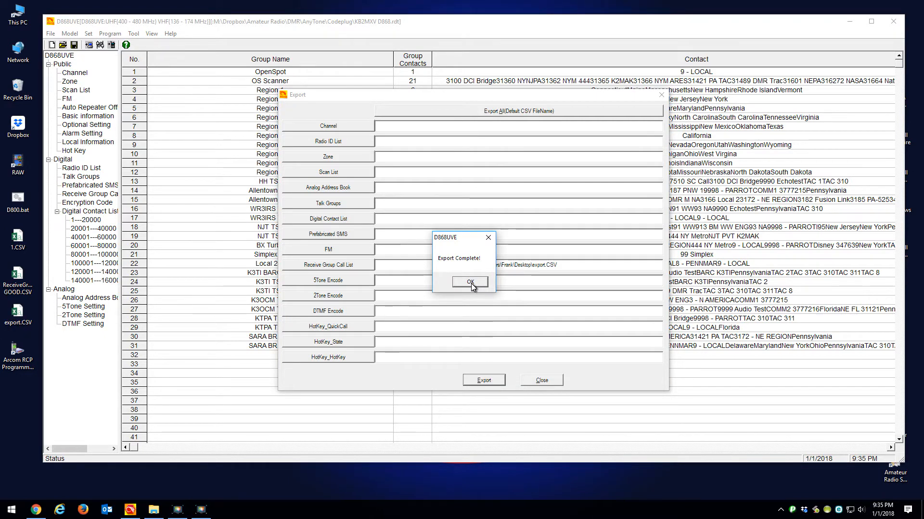
left_click(469, 282)
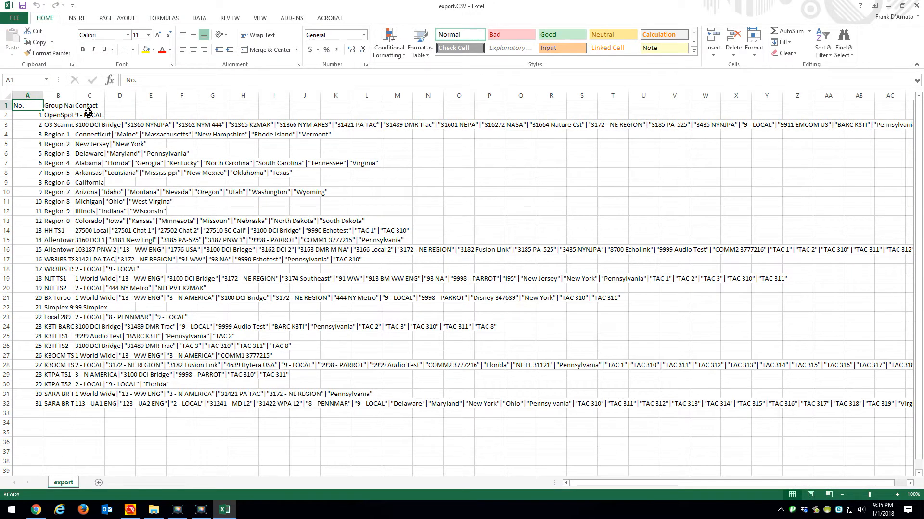
Inspect a quoted value in the Contact column of export.CSV.
left_click(88, 124)
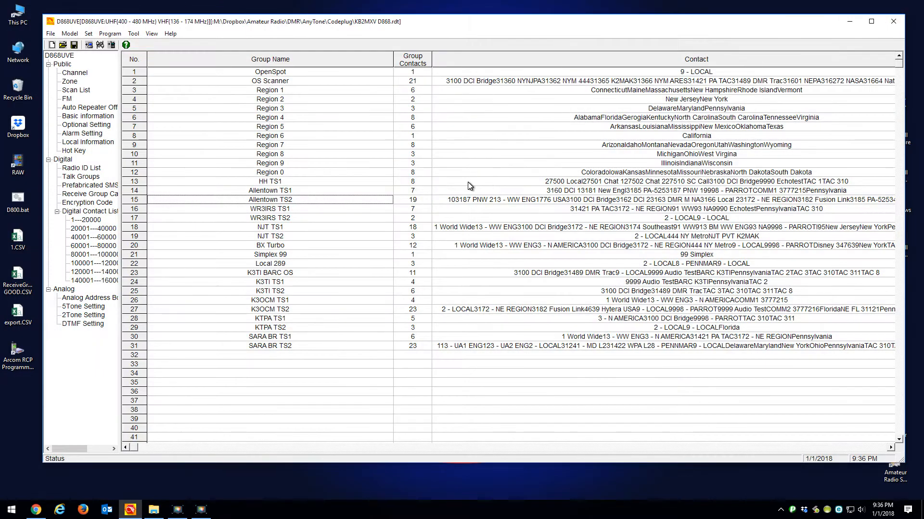
Import export.CSV as the Receive Group Call List, leaving one contact per group.
left_click(133, 32)
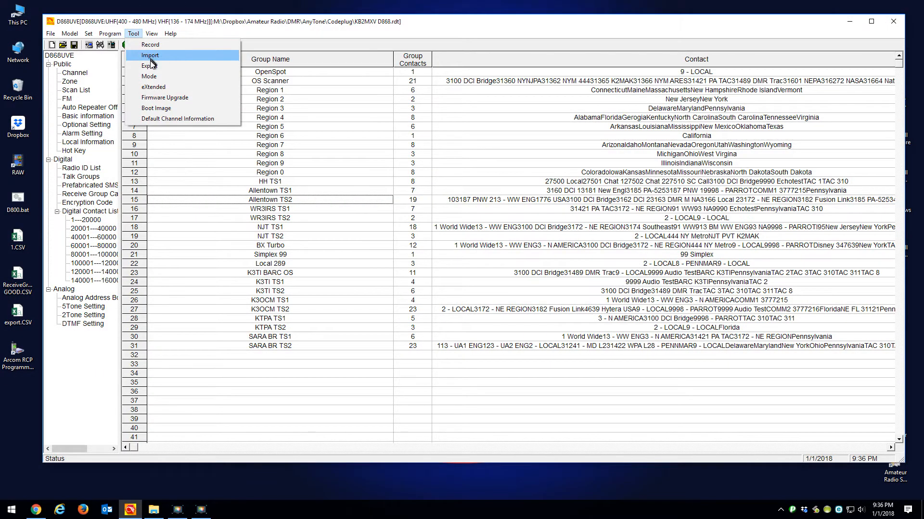
left_click(150, 55)
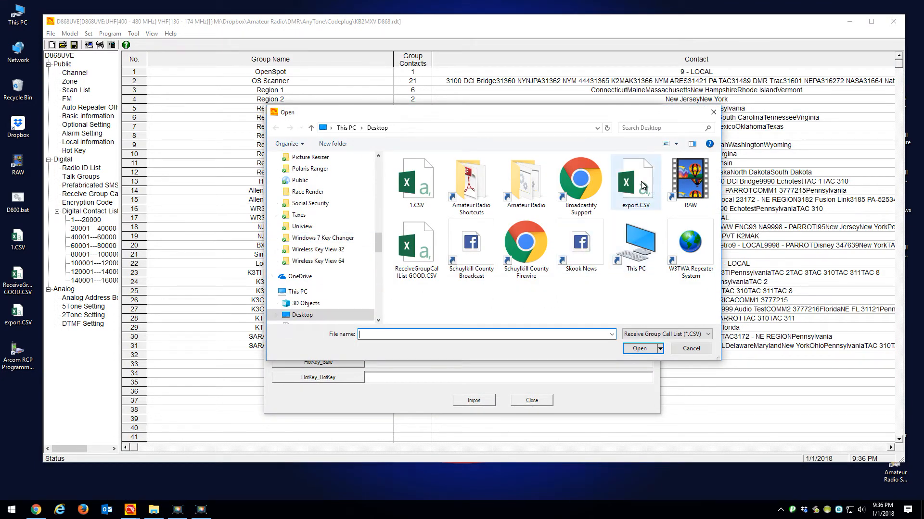
left_click(636, 177)
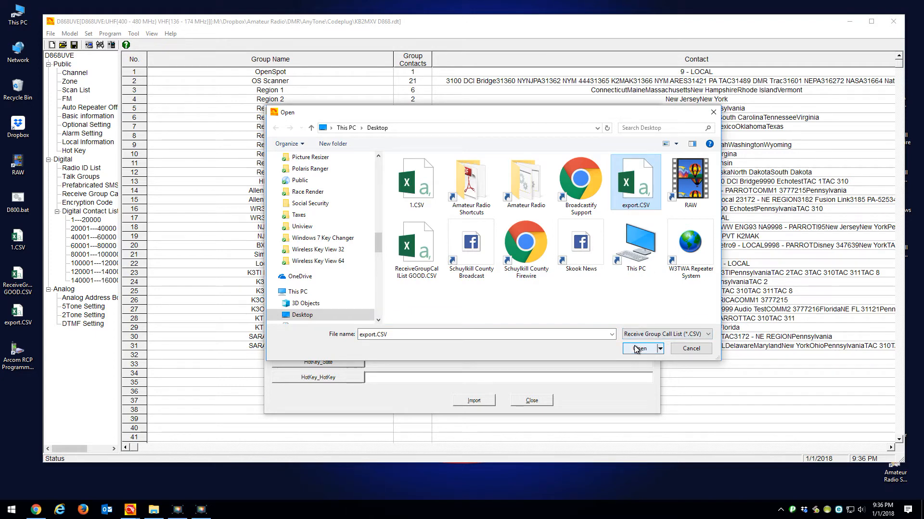
left_click(638, 349)
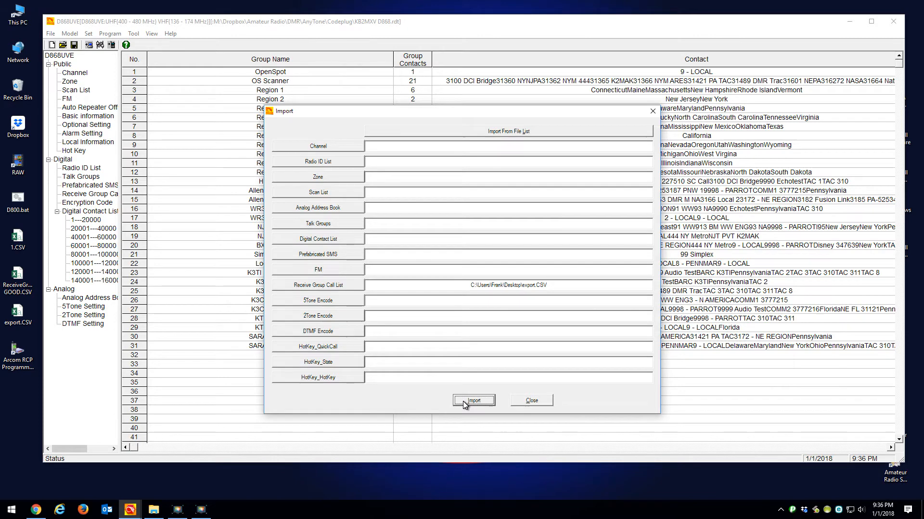
left_click(473, 401)
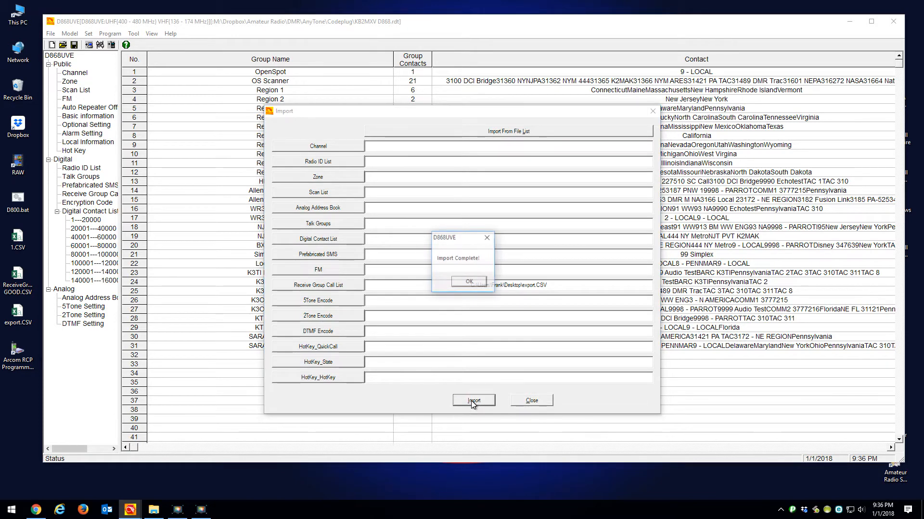
left_click(469, 281)
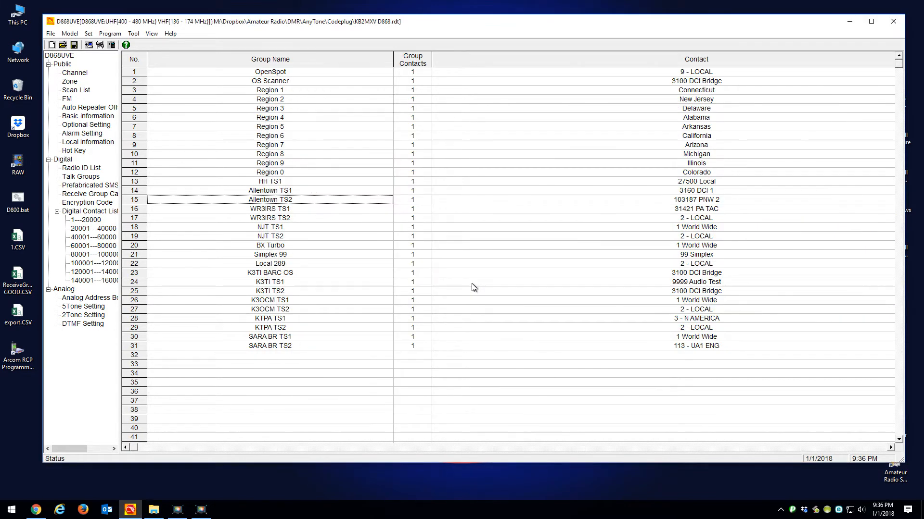
mouse_move(416, 333)
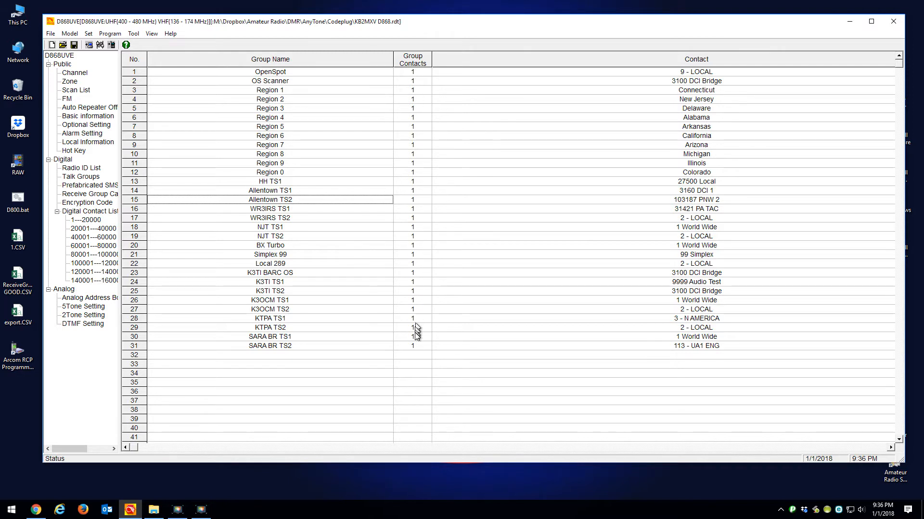
mouse_move(416, 245)
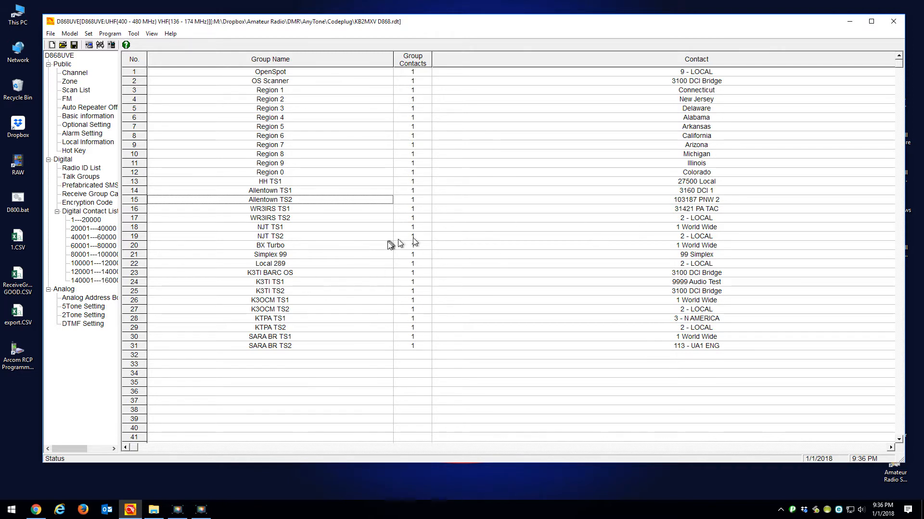
mouse_move(191, 283)
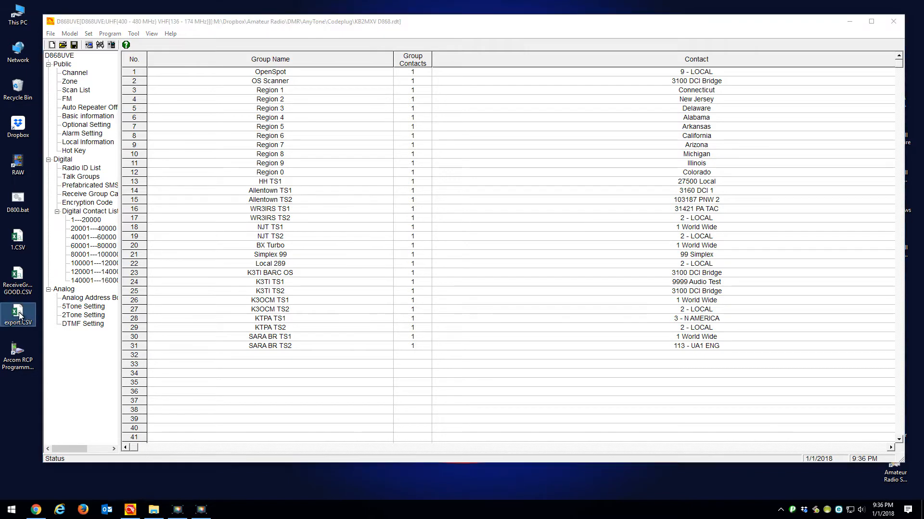
Reopen export.CSV in Excel, select the Contact column and start Find and Replace.
double_click(19, 311)
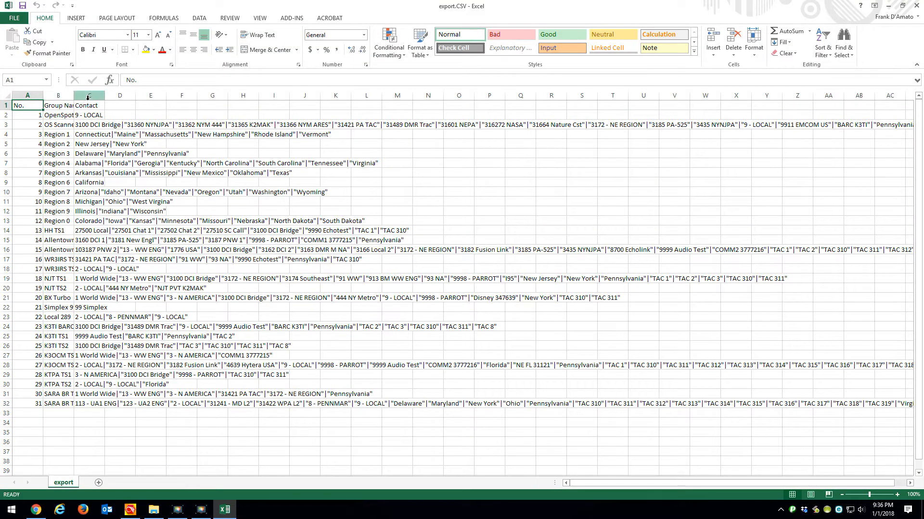
left_click(88, 96)
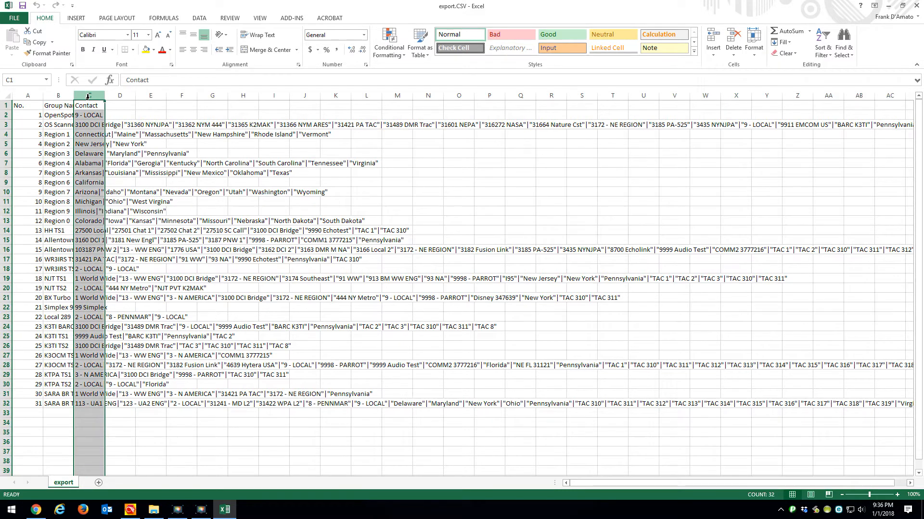
left_click(88, 134)
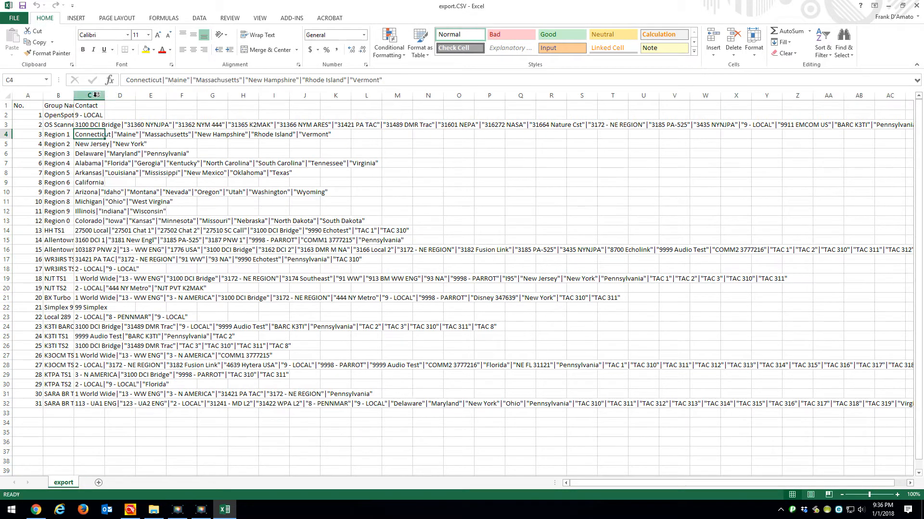
left_click(89, 95)
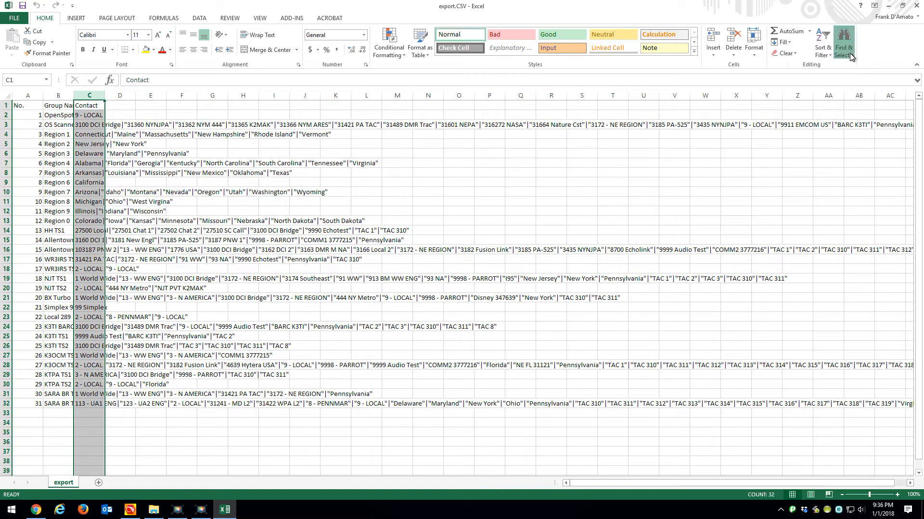
left_click(843, 42)
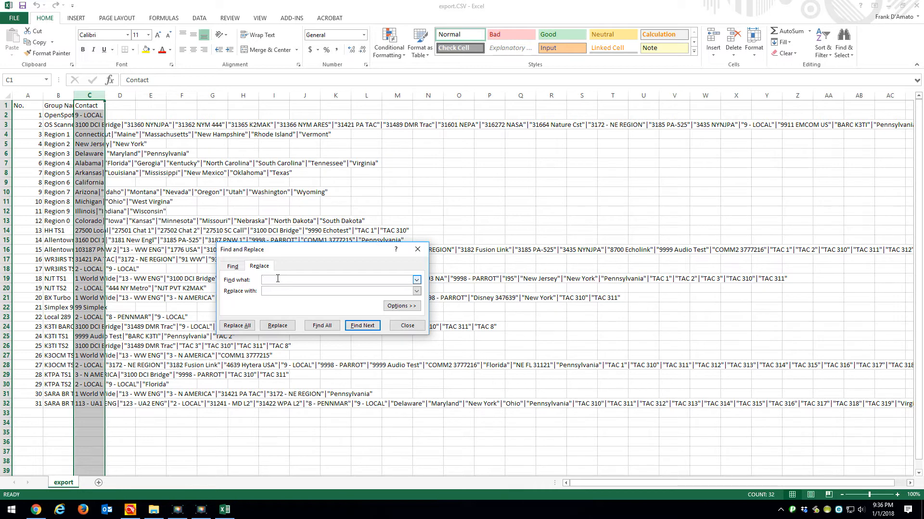
Replace every double quote in the Contact column with nothing via Replace All.
type("1")
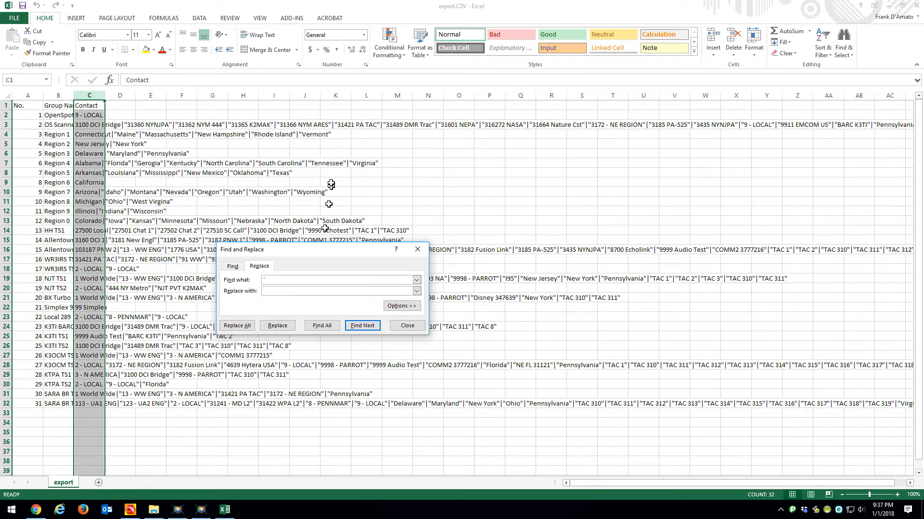
type("1")
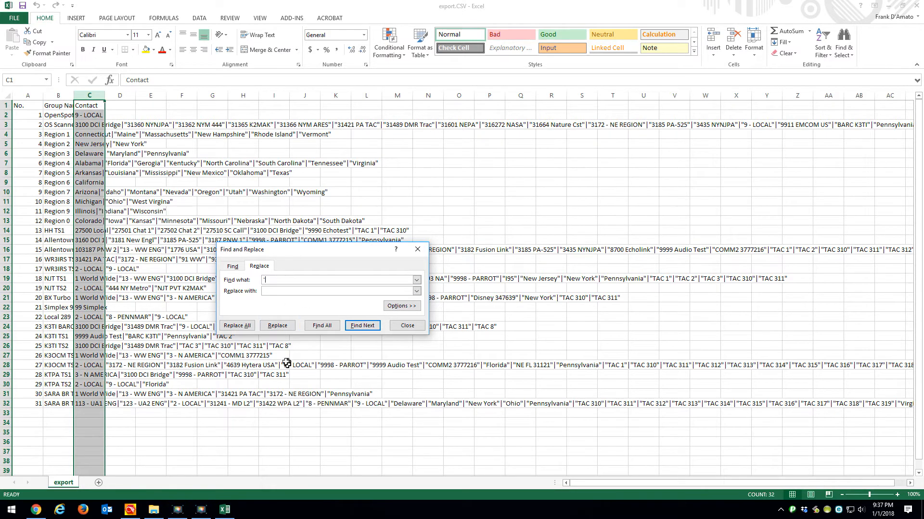
left_click(236, 325)
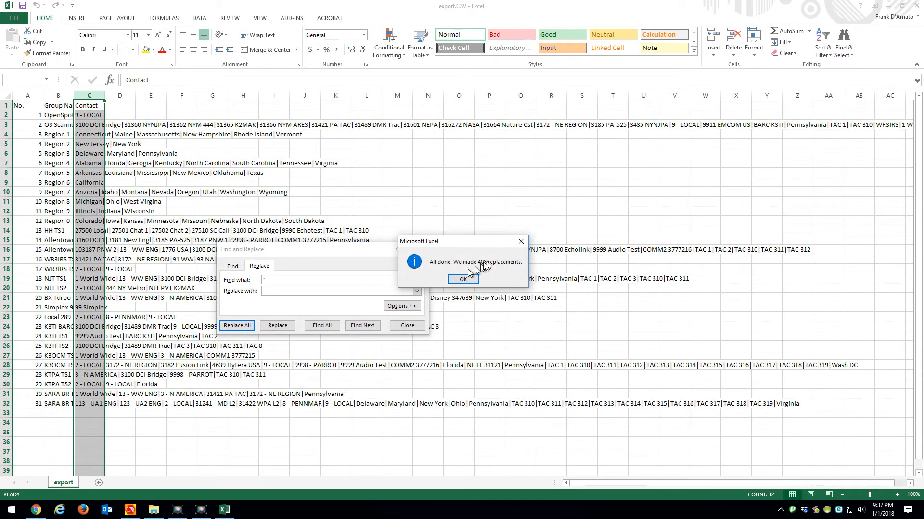
left_click(463, 279)
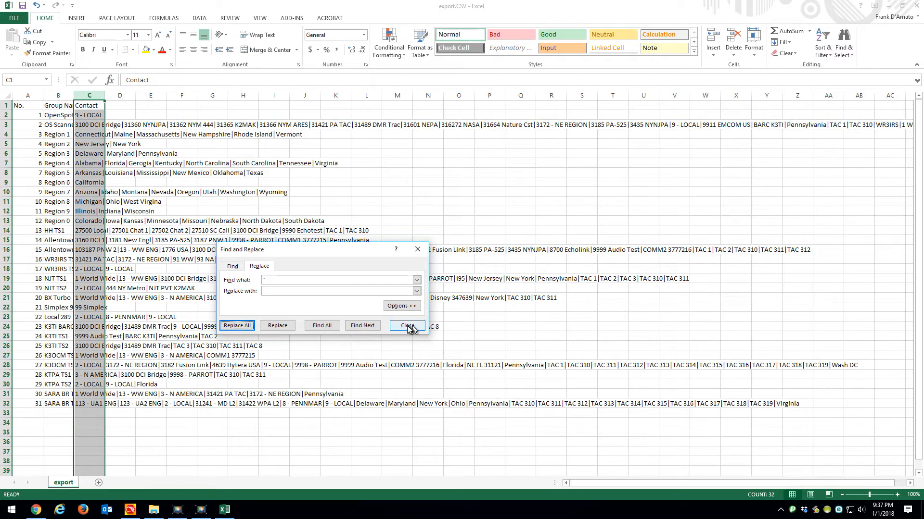
left_click(406, 326)
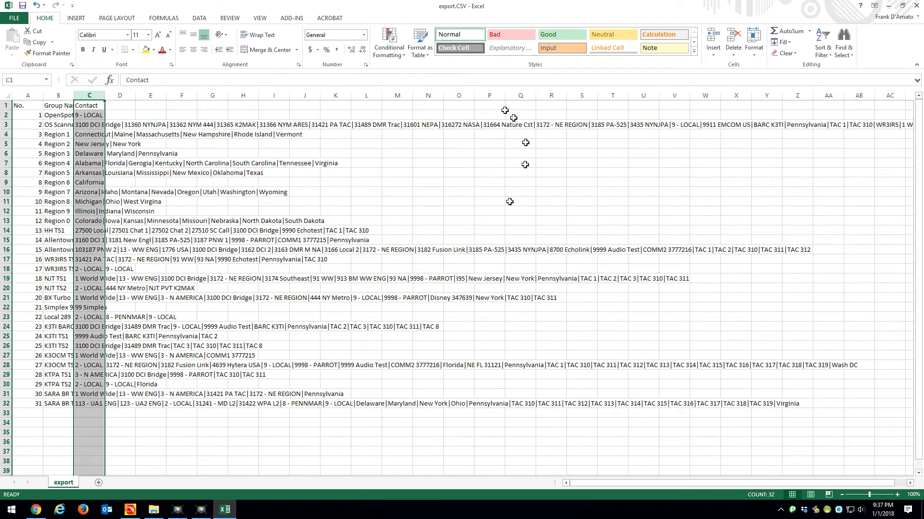
mouse_move(851, 66)
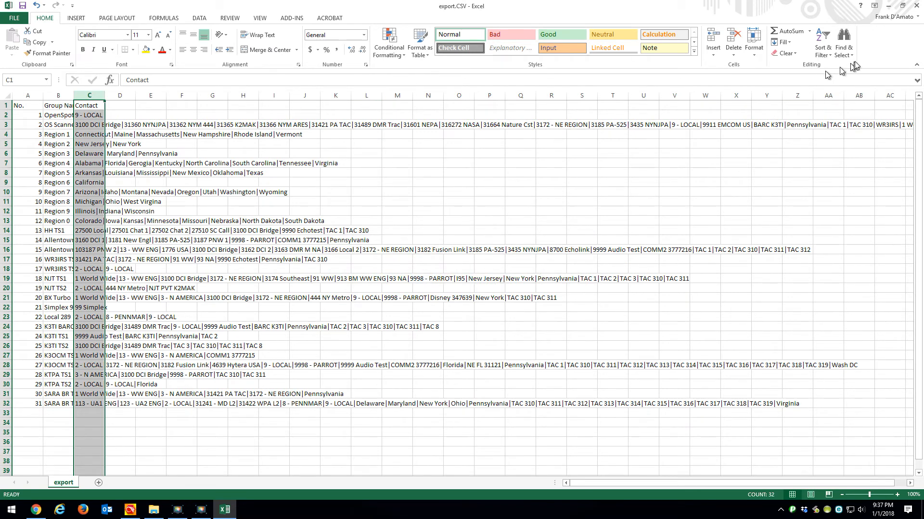
Close the cleaned export.CSV workbook, answering the save prompt.
left_click(917, 5)
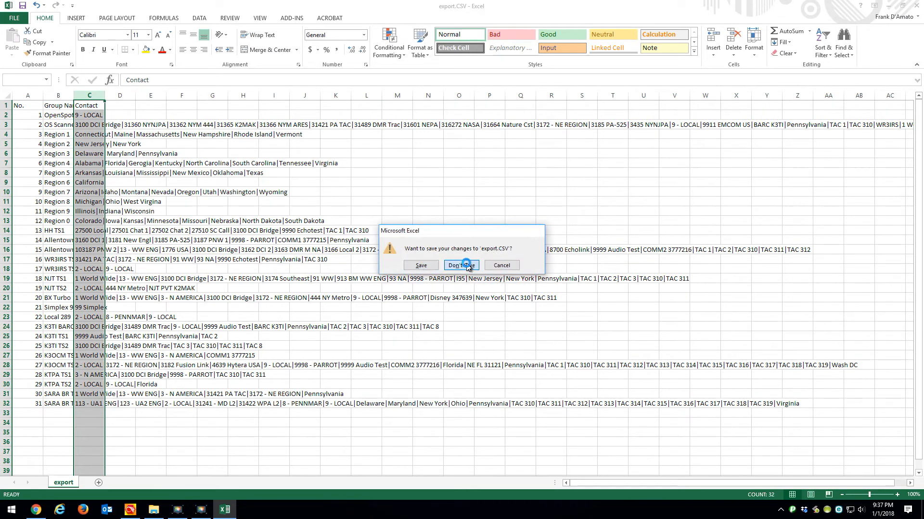
left_click(461, 265)
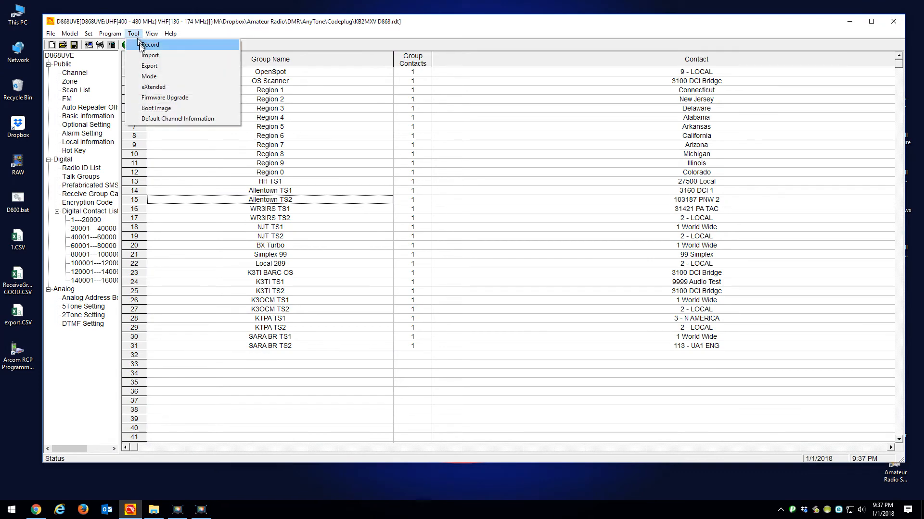
Import the cleaned export.CSV as the Receive Group Call List, restoring all contacts per group.
left_click(150, 55)
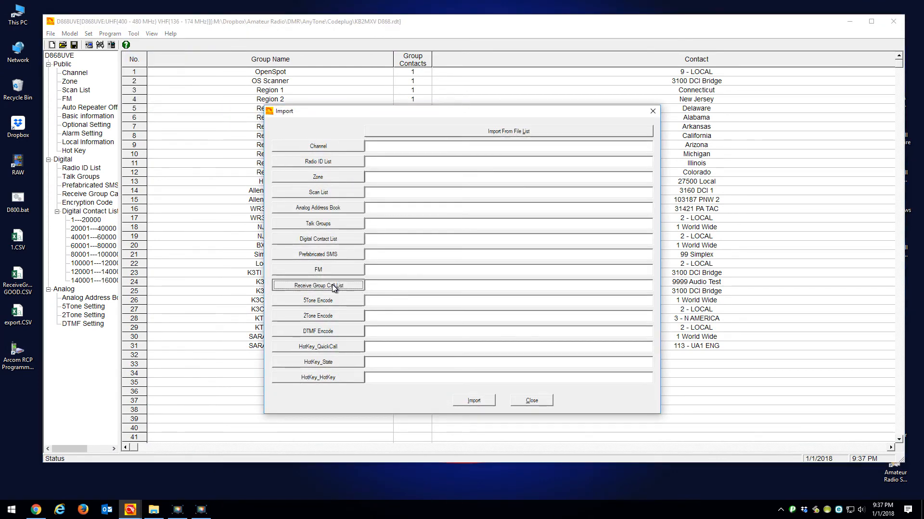
left_click(317, 286)
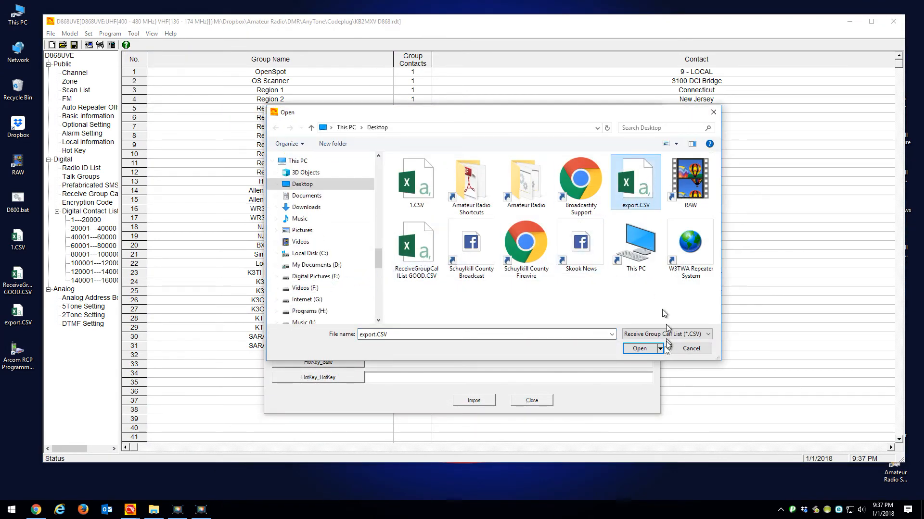
left_click(639, 348)
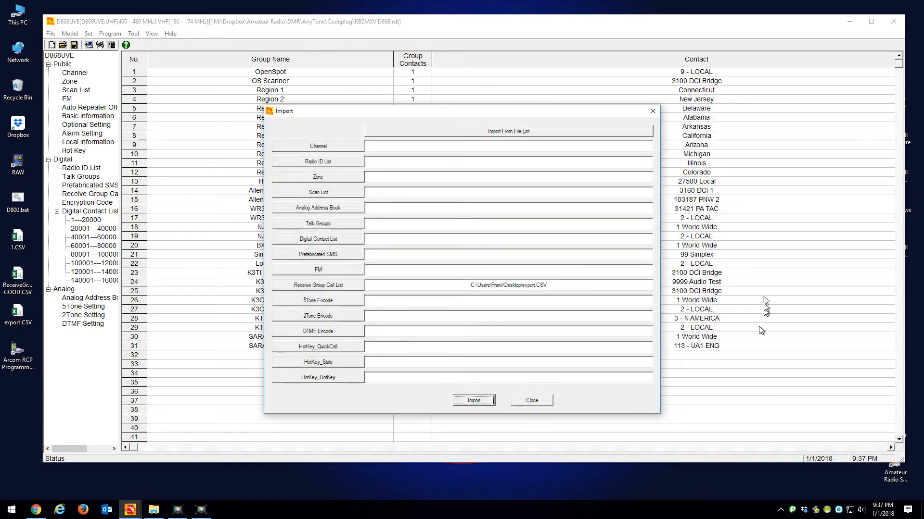
left_click(473, 401)
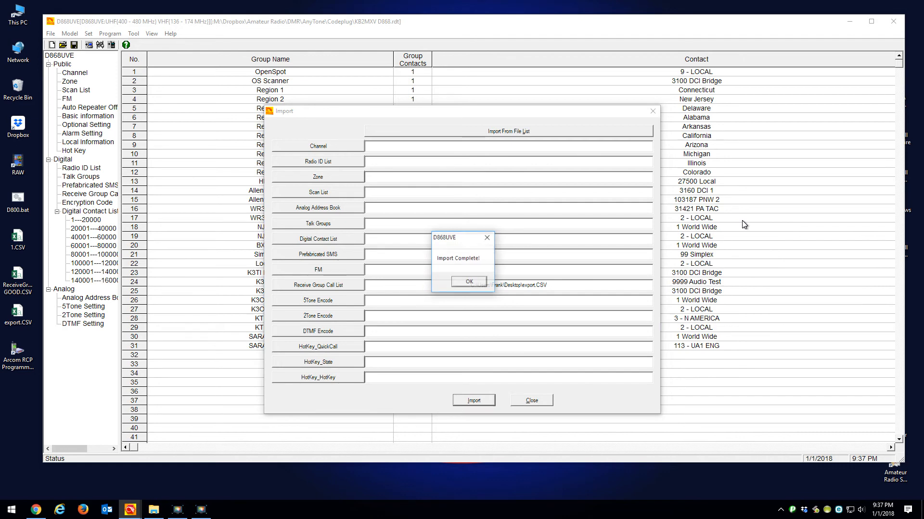
left_click(468, 281)
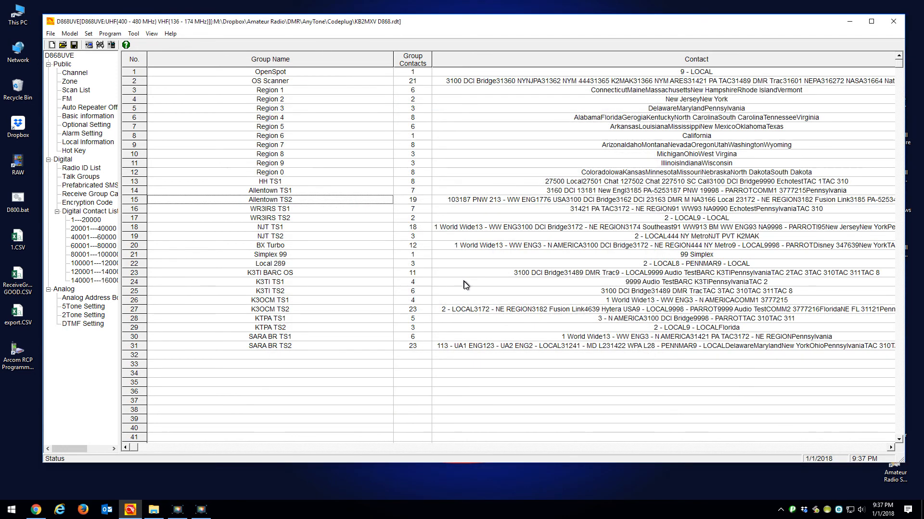
mouse_move(515, 272)
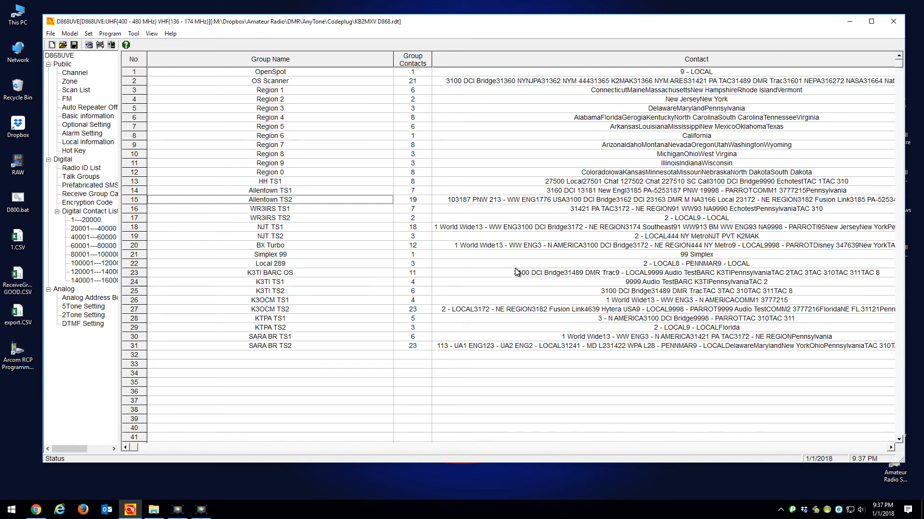
mouse_move(200, 509)
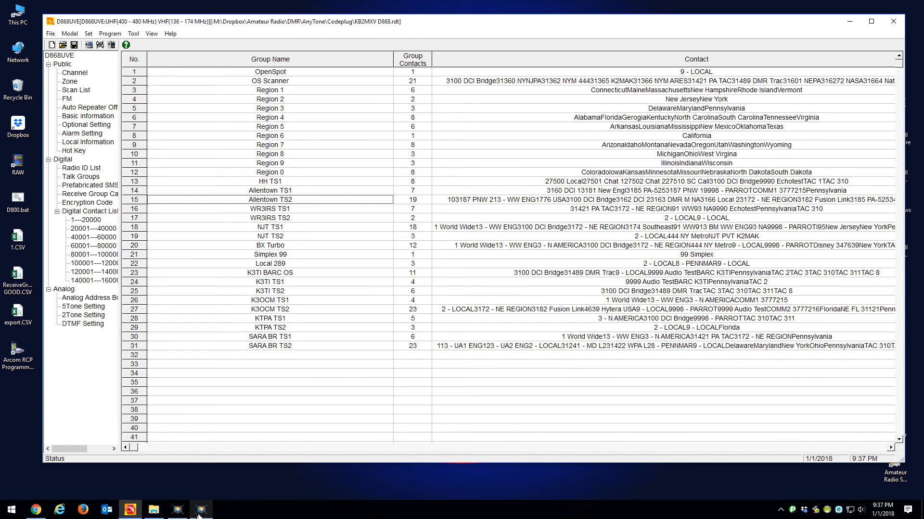